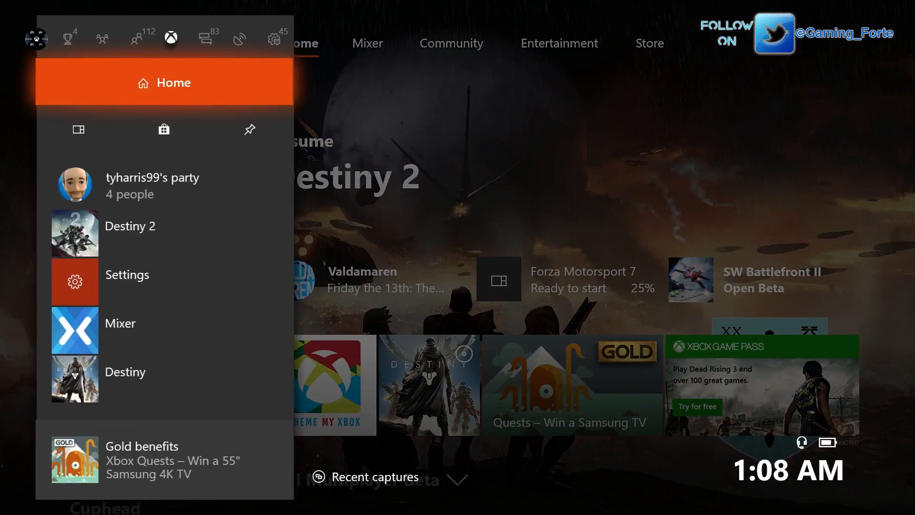
# Step: Switch the guide to the System tab and open console Settings
pyautogui.click(273, 39)
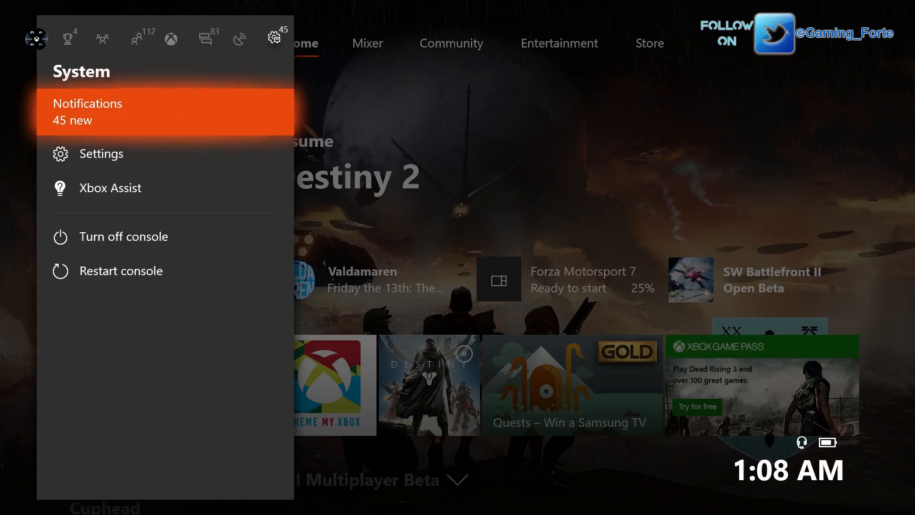
pyautogui.click(101, 153)
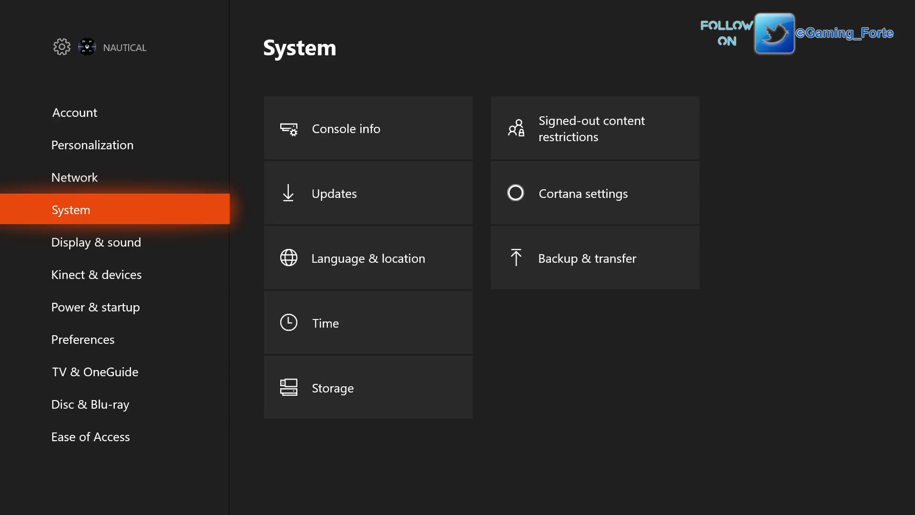
pyautogui.moveTo(594, 258)
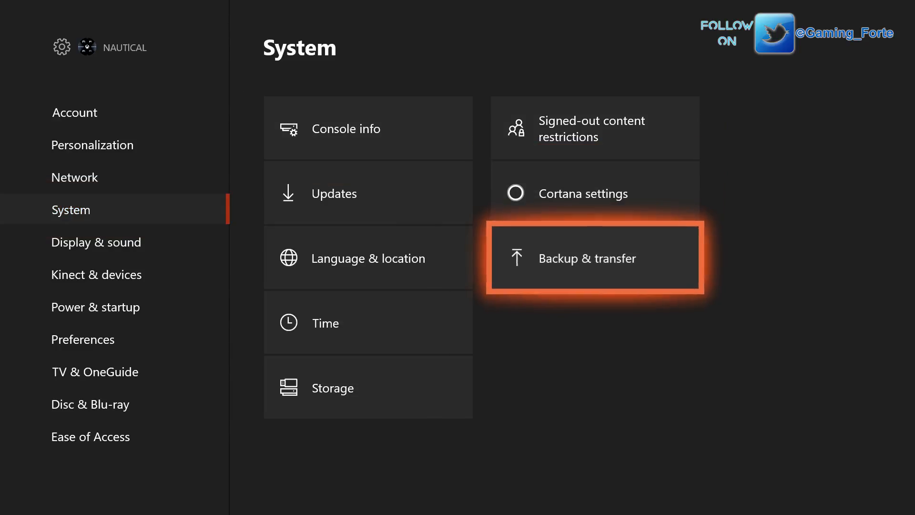
# Step: View Backup & transfer, then open Updates with console and games auto-updates checked
pyautogui.click(599, 258)
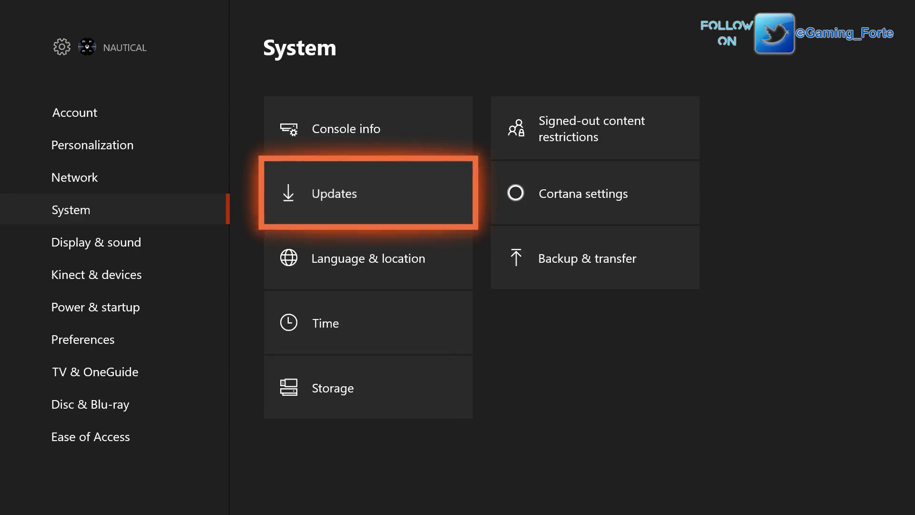
pyautogui.click(367, 193)
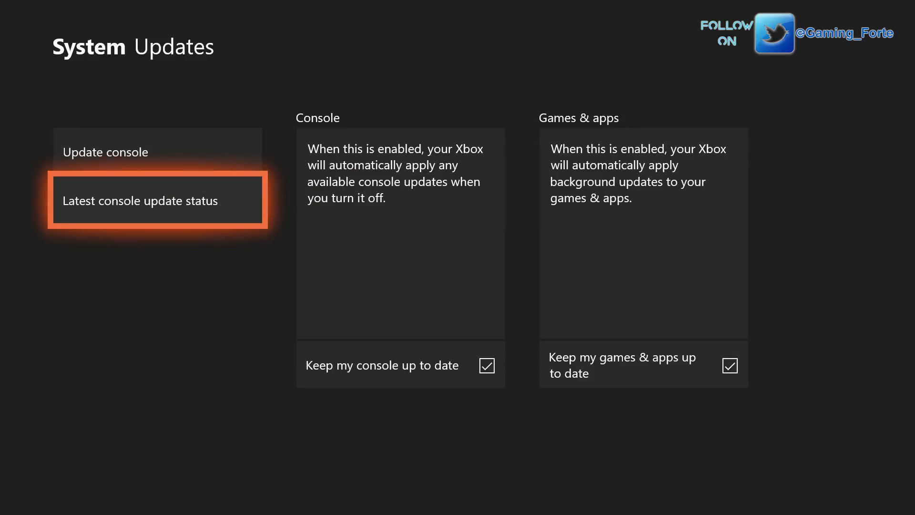